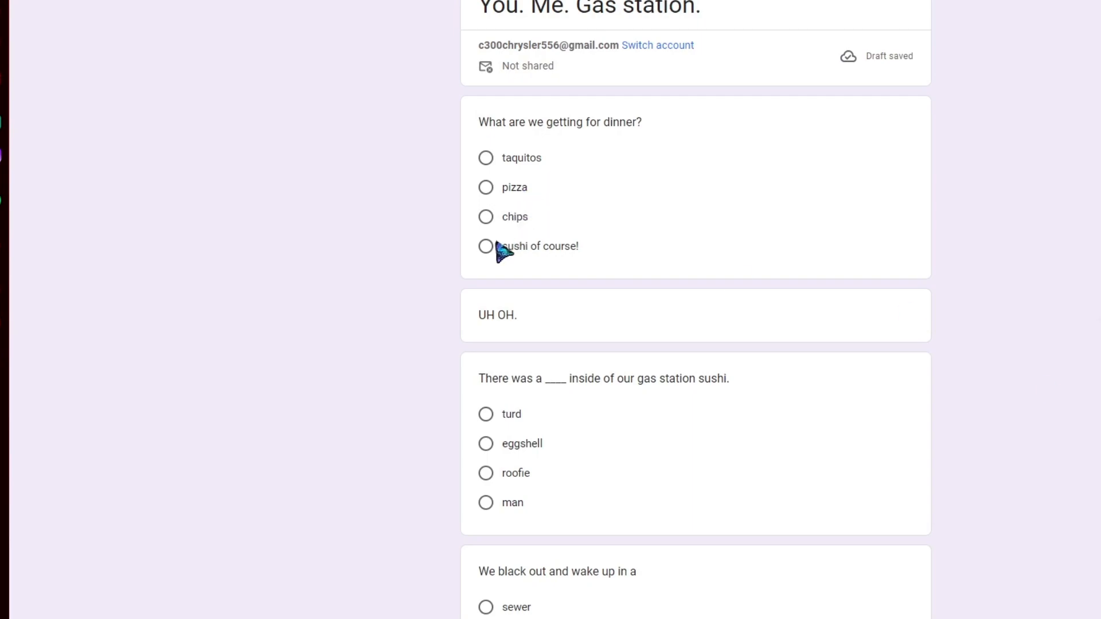
Answer dinner with 'sushi of course!' and pick 'roofie' for the gas station sushi blank
{"action": "left_click", "coordinate": [485, 246]}
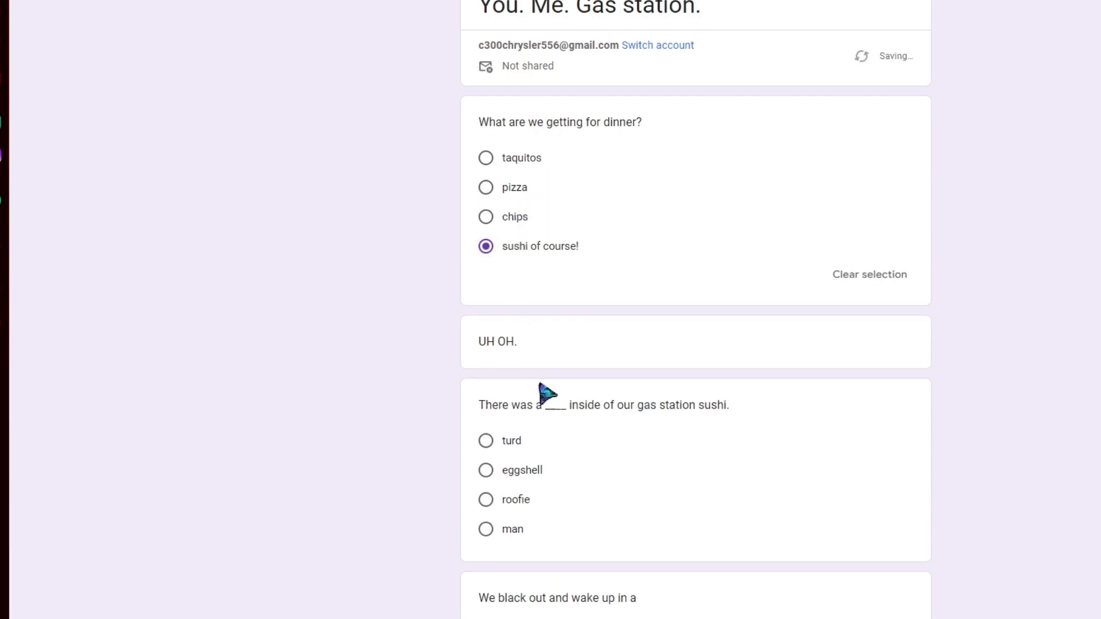
{"action": "scroll", "scroll_direction": "down", "scroll_amount": 3}
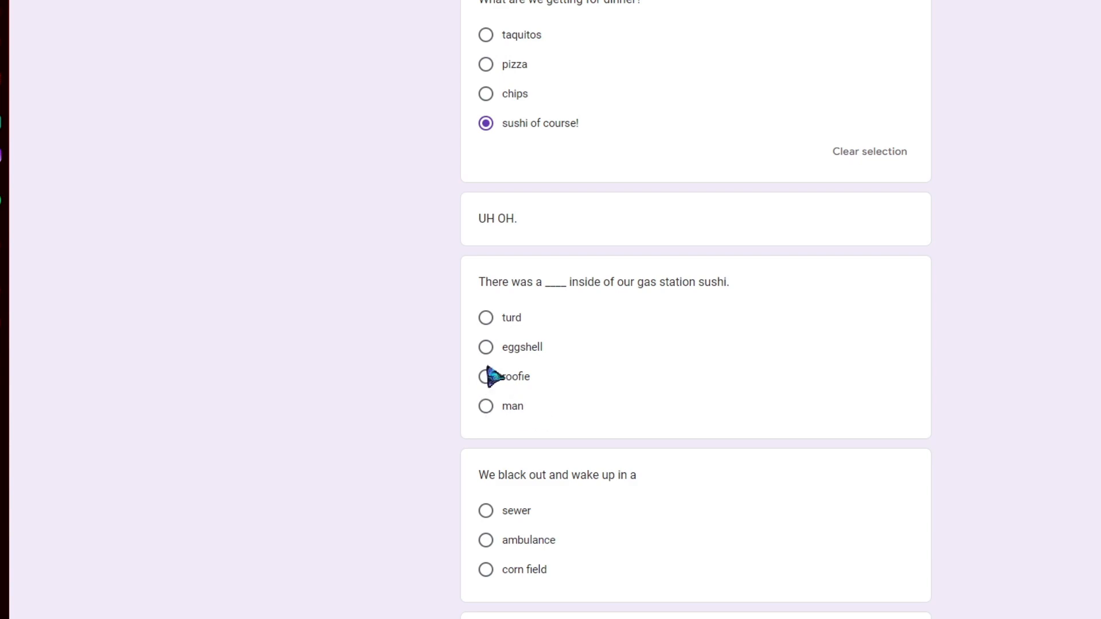
{"action": "left_click", "coordinate": [485, 377]}
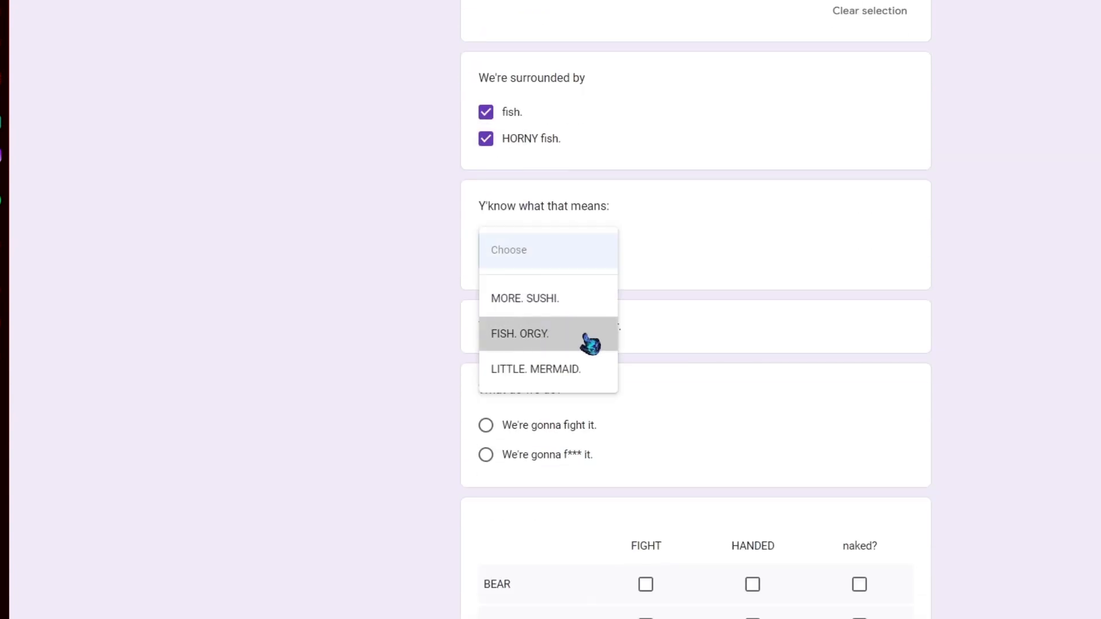
Select 'FISH. ORGY.' as the answer to 'Y'know what that means'
{"action": "left_click", "coordinate": [519, 334]}
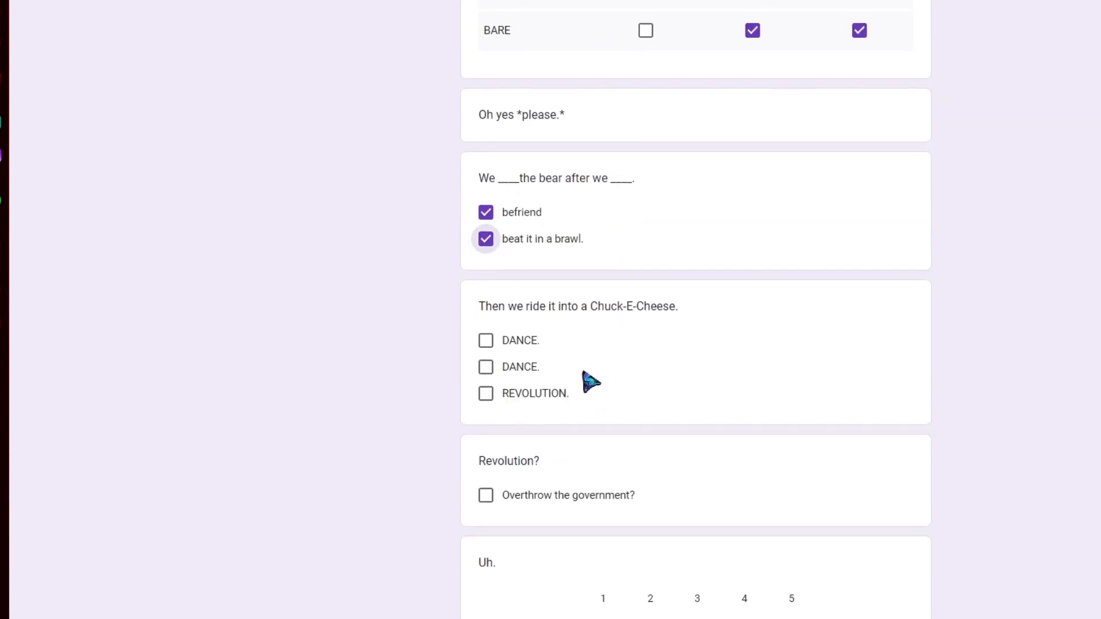
Tick 'DANCE.' and 'Overthrow the government?', then rate the 'Uh.' question
{"action": "scroll", "scroll_direction": "down", "scroll_amount": 3}
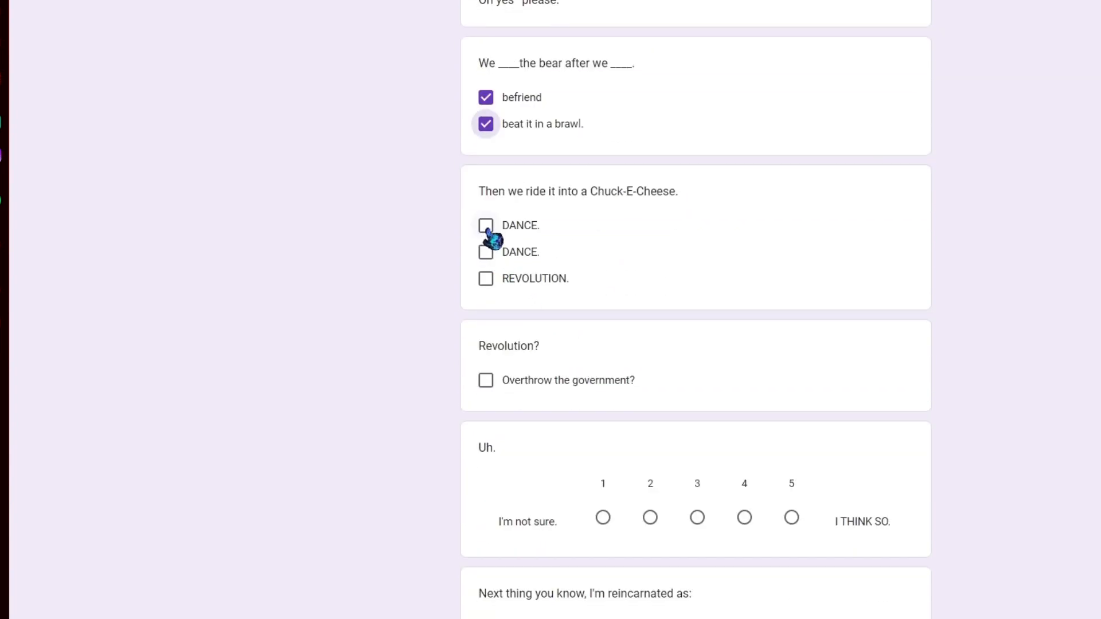
{"action": "left_click", "coordinate": [485, 278]}
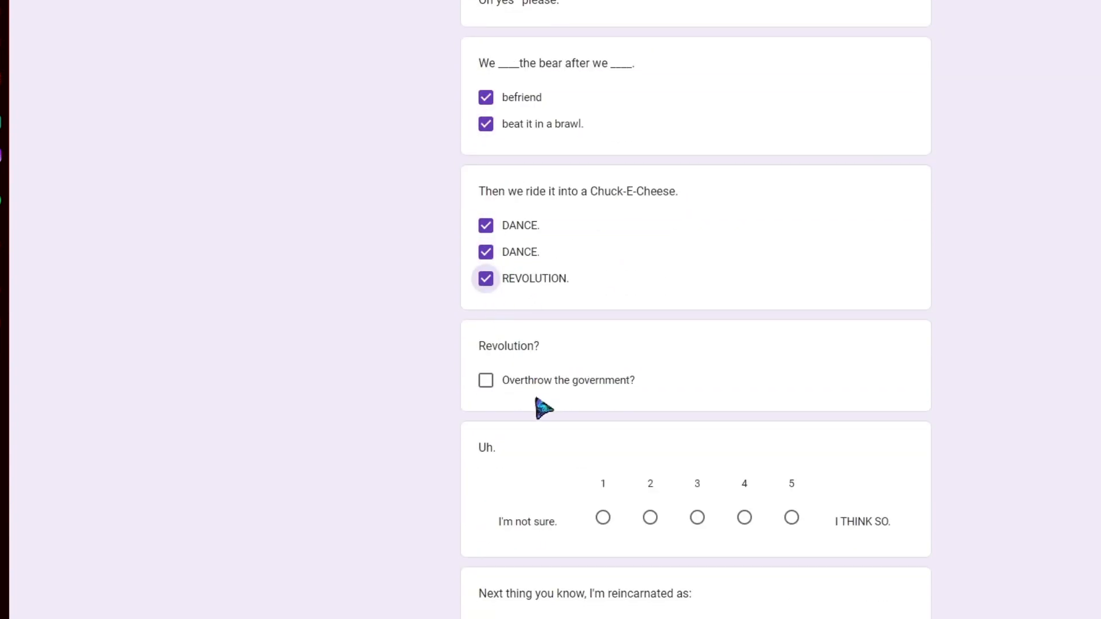
{"action": "left_click", "coordinate": [485, 379]}
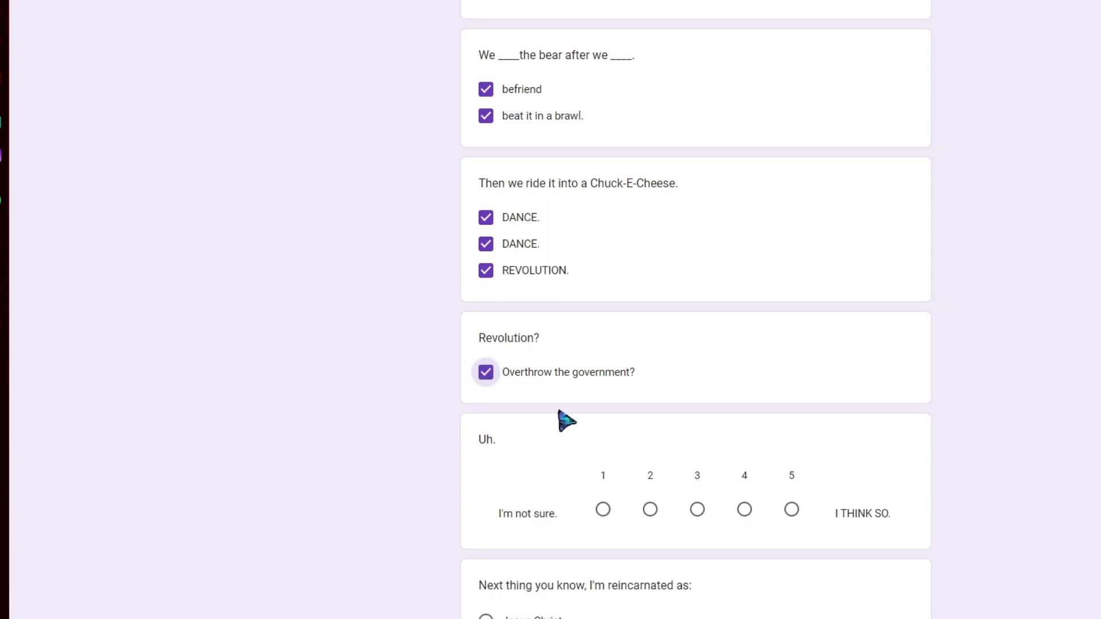
{"action": "left_click", "coordinate": [791, 510]}
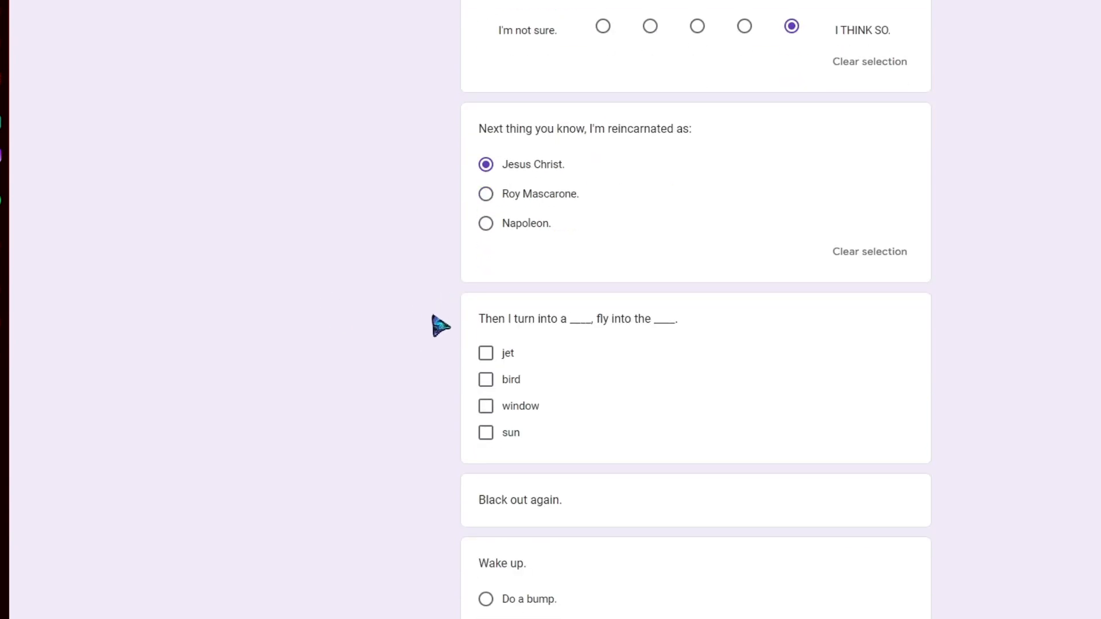
Choose jet, 'Do a bump.' and didn't, then type gibberish in the final answer box
{"action": "left_click", "coordinate": [486, 354]}
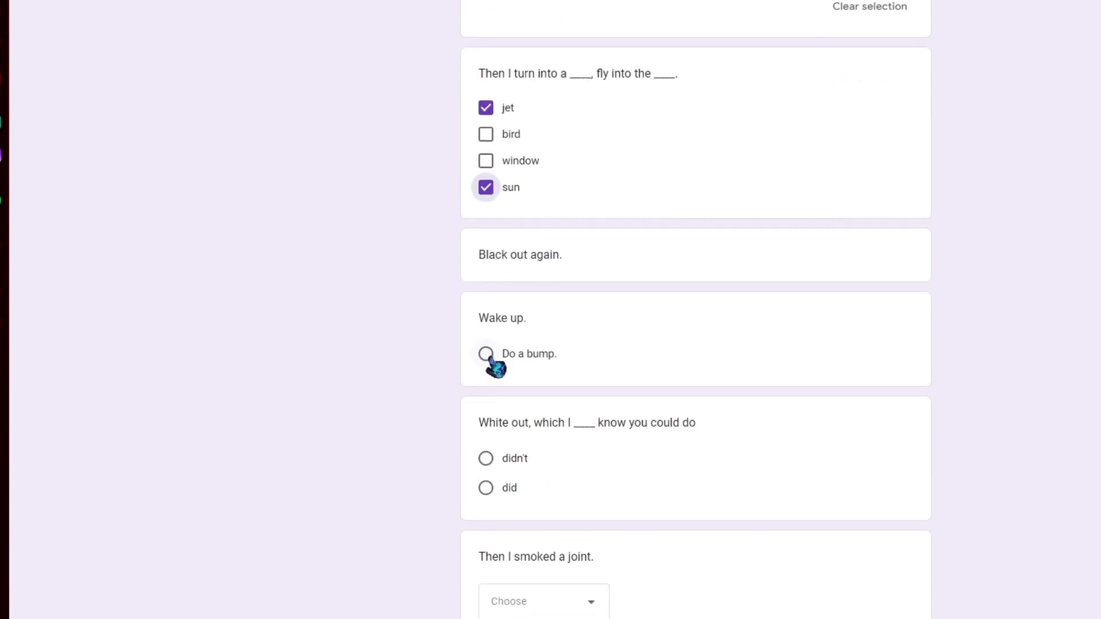
{"action": "left_click", "coordinate": [486, 353]}
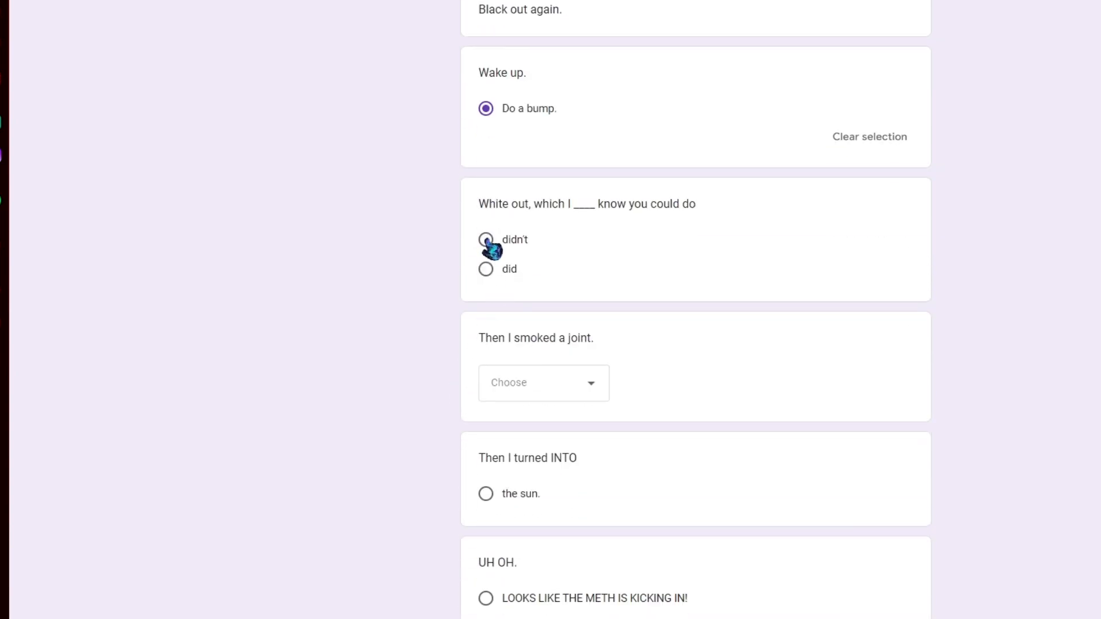
{"action": "left_click", "coordinate": [485, 239]}
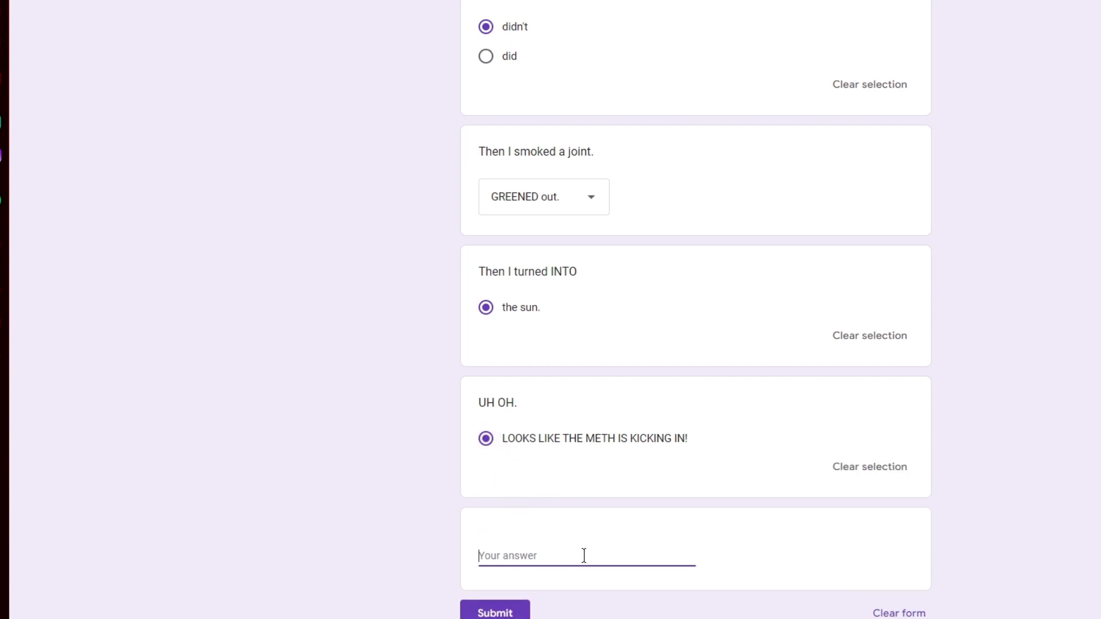
{"action": "type", "text": "aoflep fepaflpelafp okeogfksoegkposerkgikp q"}
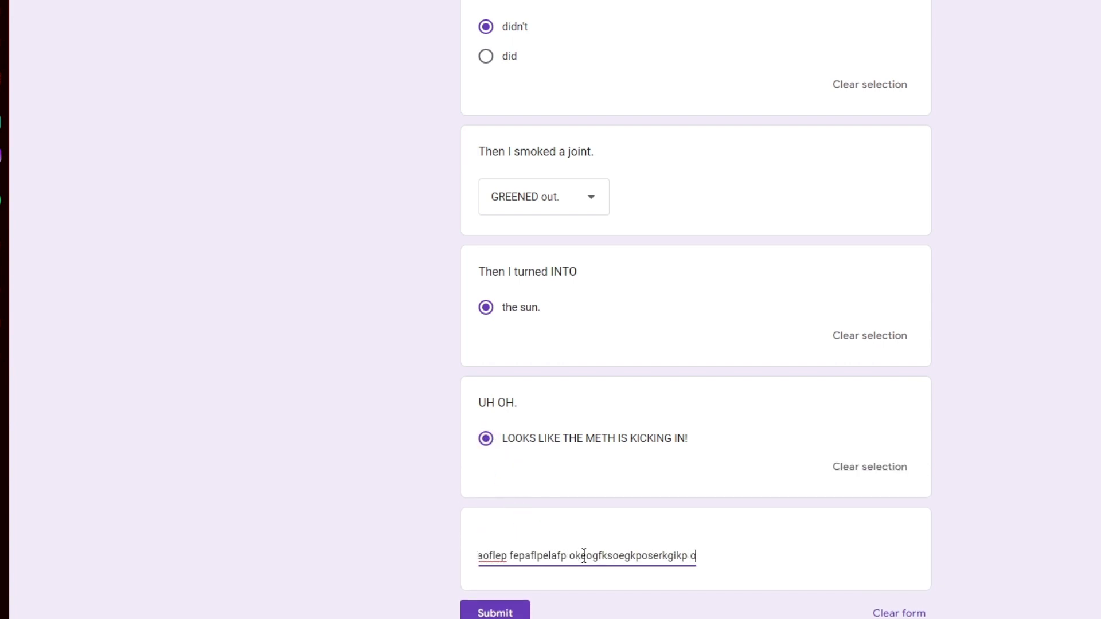